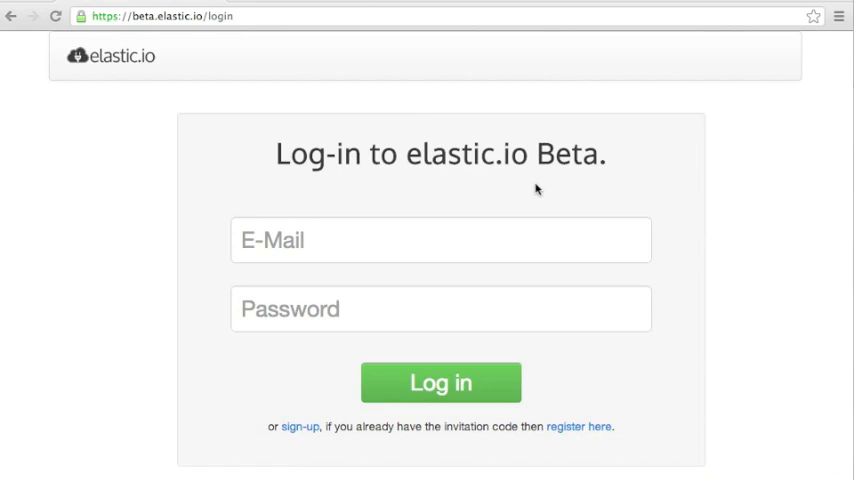
{"action": "mouse_move", "coordinate": [184, 36]}
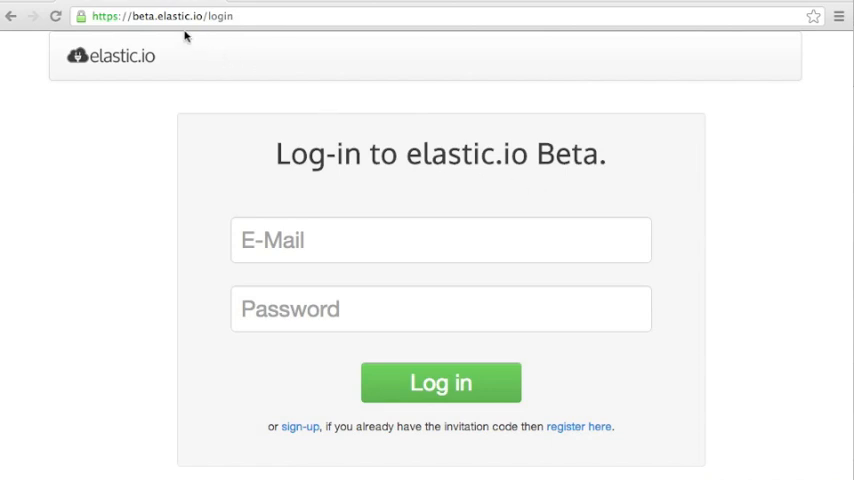
{"action": "left_click", "coordinate": [440, 240]}
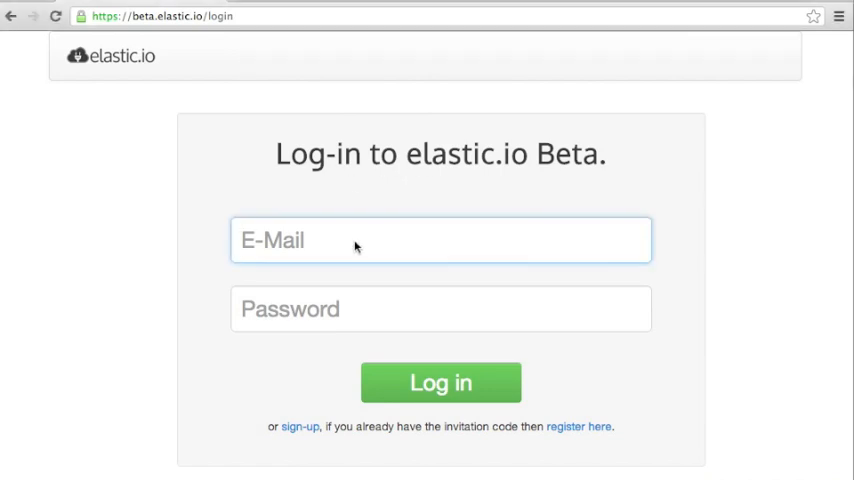
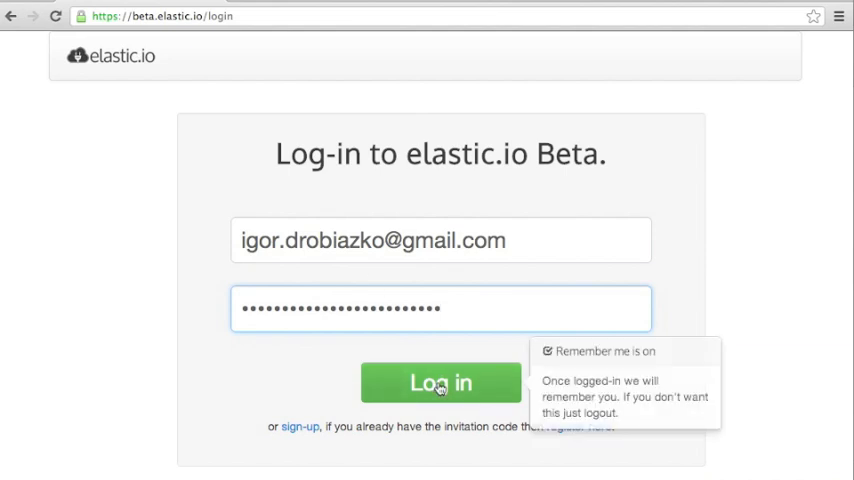
{"action": "left_click", "coordinate": [440, 382]}
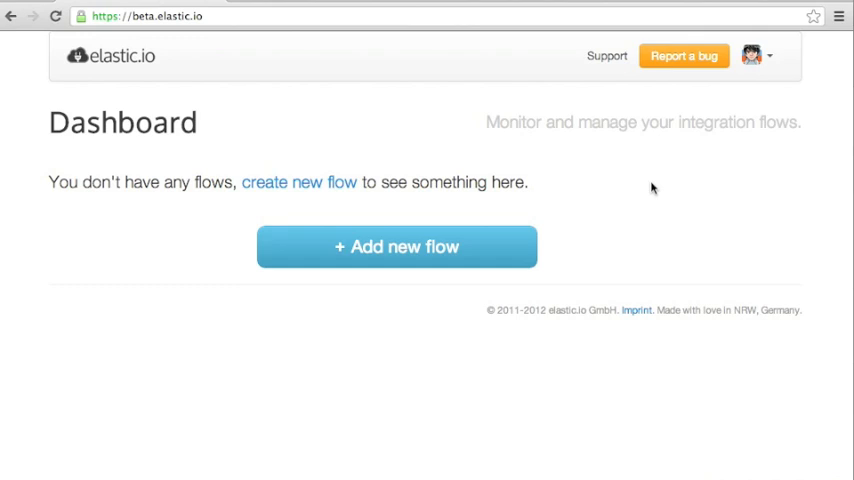
Create a new flow and name it 'Salesforce to FastBill'.
{"action": "left_click", "coordinate": [396, 246]}
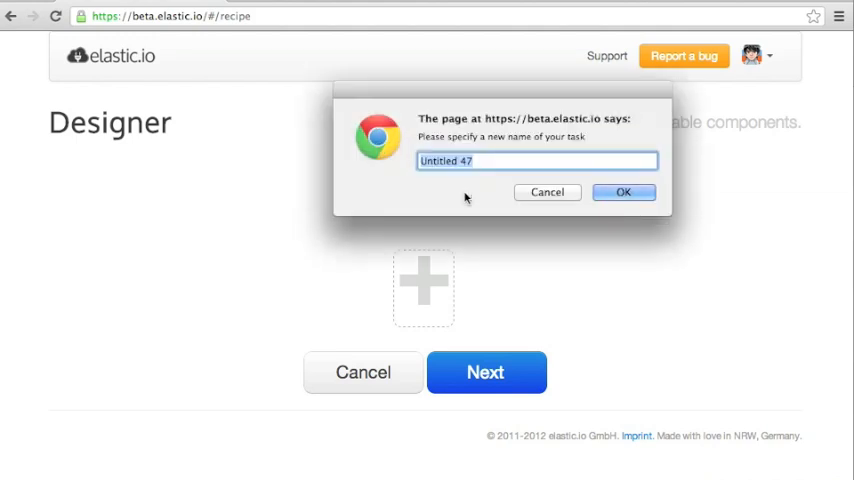
{"action": "type", "text": "Salesforce to FastBill"}
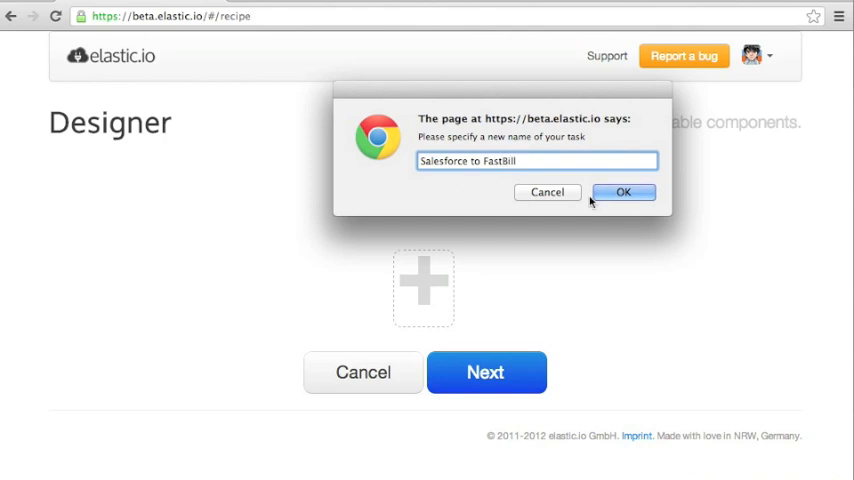
{"action": "left_click", "coordinate": [624, 192]}
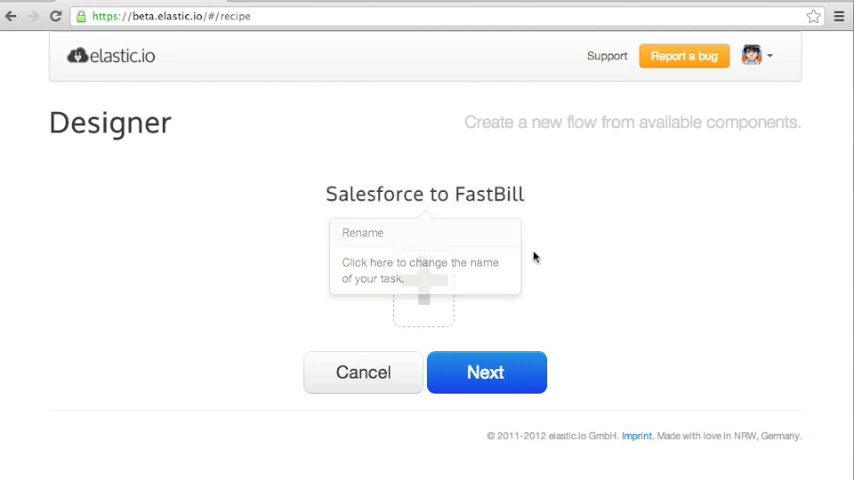
Add Salesforce as the trigger component with the New Lead trigger.
{"action": "left_click", "coordinate": [424, 288]}
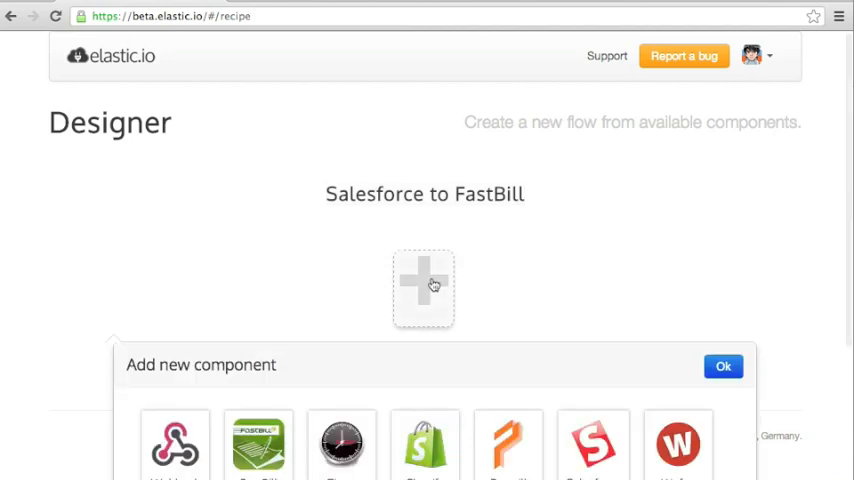
{"action": "scroll", "scroll_direction": "down", "scroll_amount": 3}
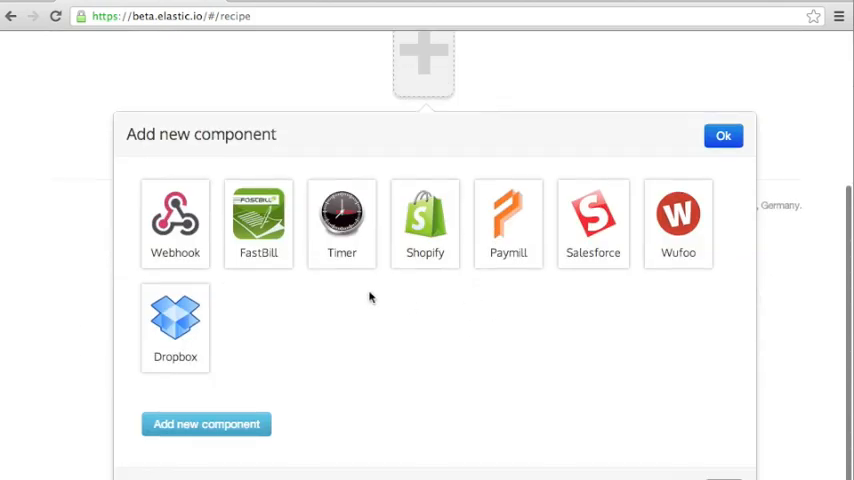
{"action": "left_click", "coordinate": [592, 216]}
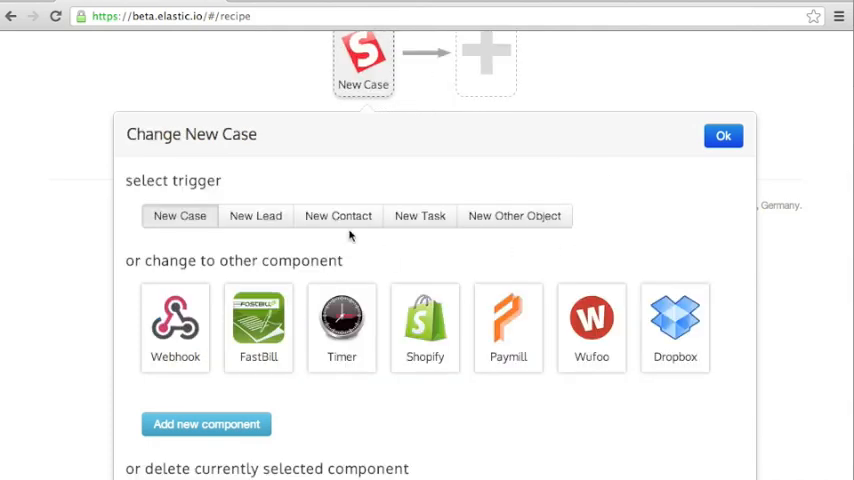
{"action": "mouse_move", "coordinate": [272, 204]}
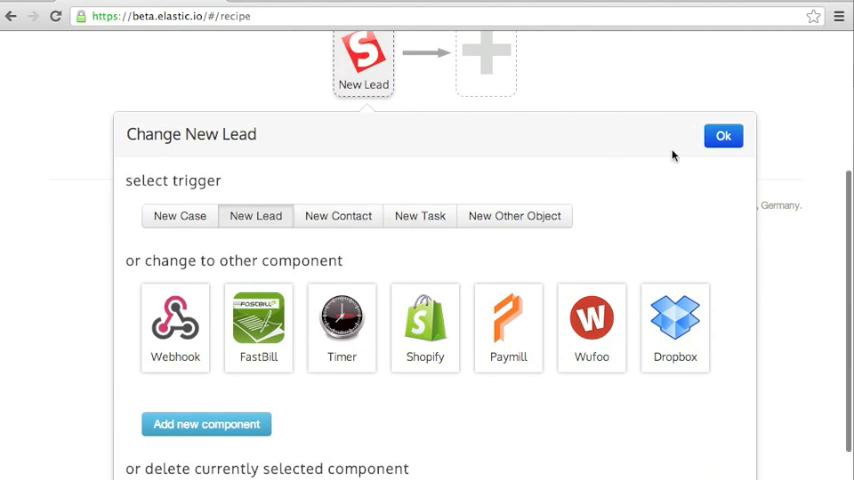
{"action": "left_click", "coordinate": [724, 136]}
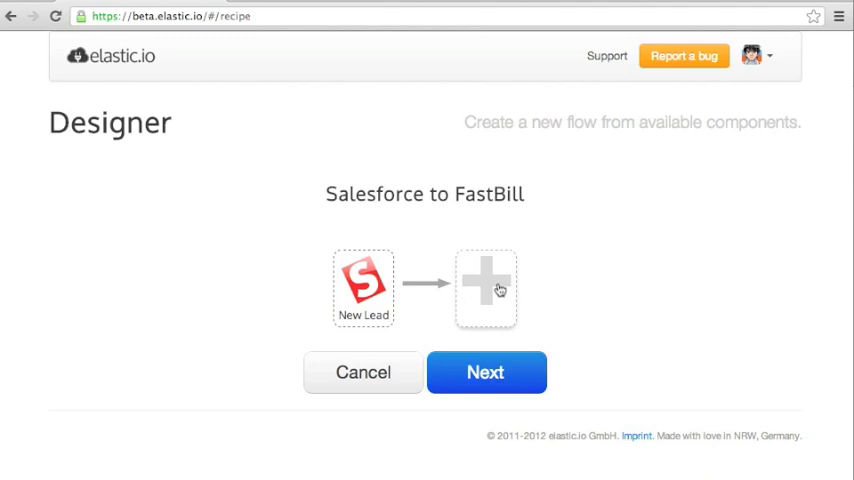
Add a Data mapper step followed by FastBill Create Customer after the trigger.
{"action": "left_click", "coordinate": [484, 288]}
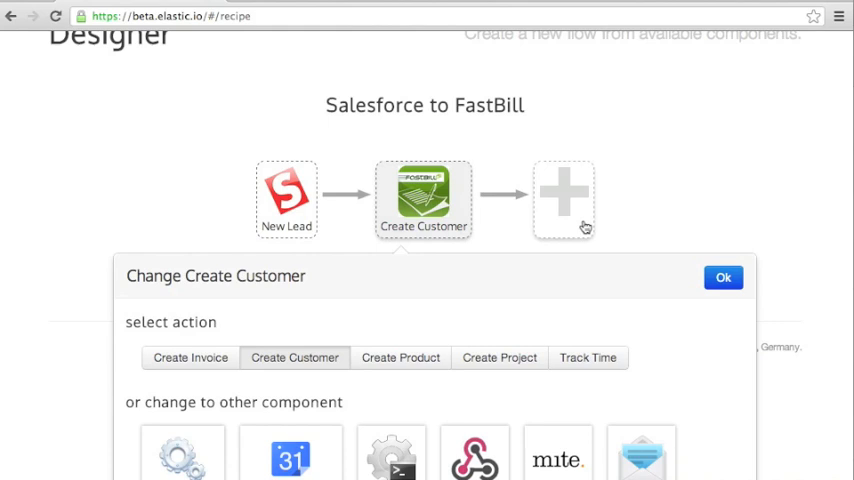
{"action": "mouse_move", "coordinate": [504, 208]}
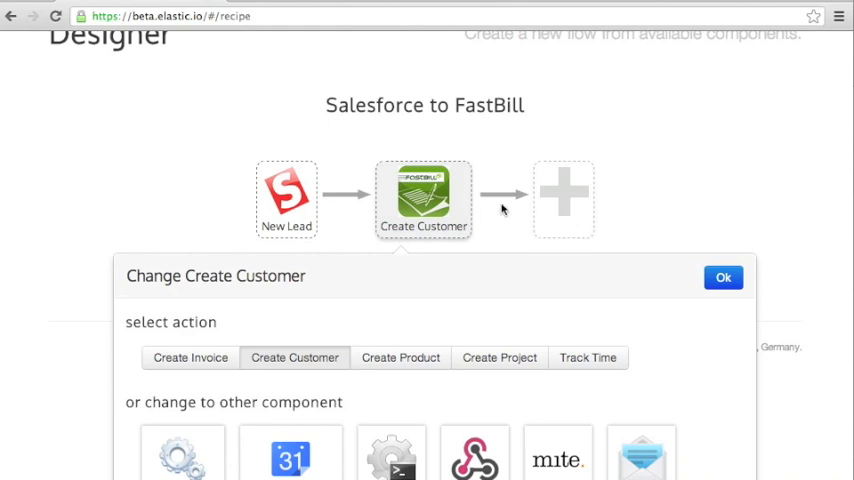
{"action": "scroll", "scroll_direction": "down", "scroll_amount": 3}
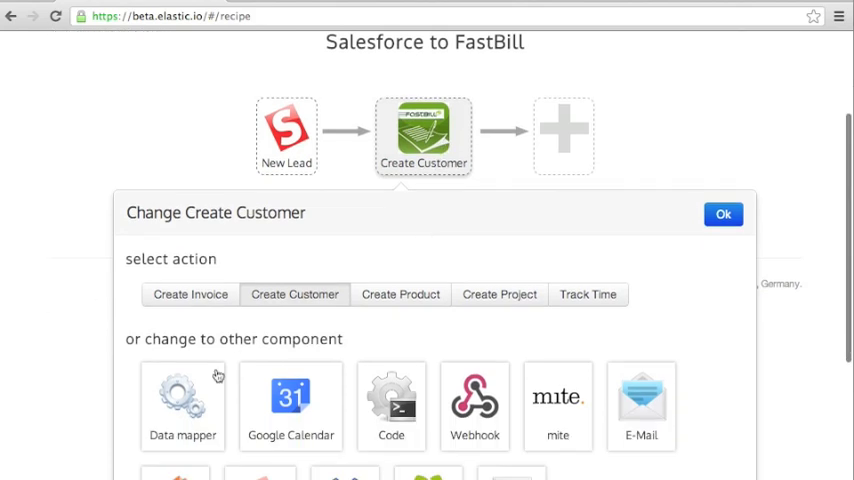
{"action": "left_click", "coordinate": [182, 404]}
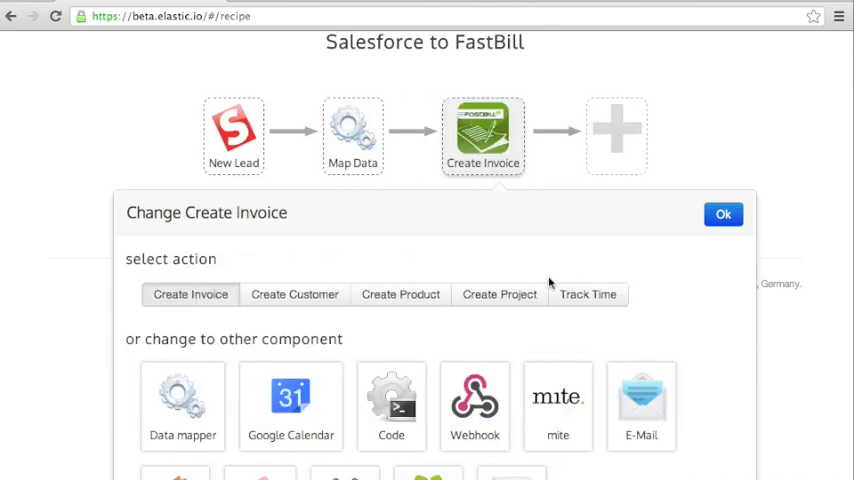
{"action": "left_click", "coordinate": [294, 294]}
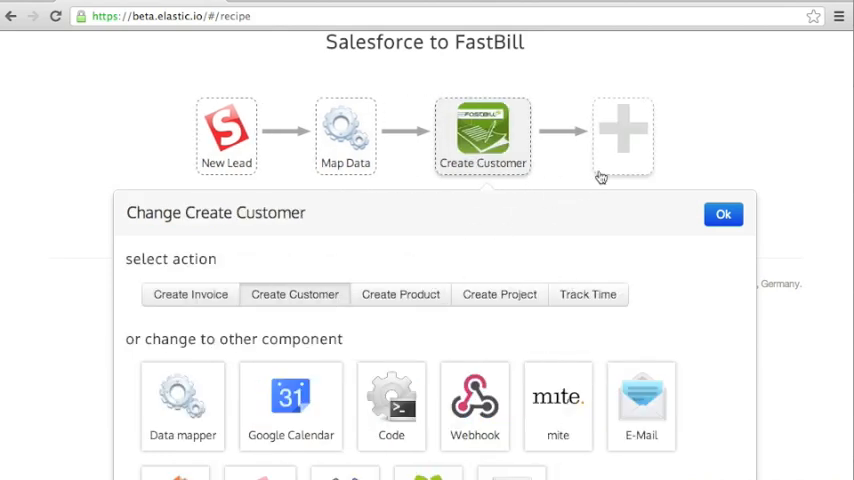
{"action": "left_click", "coordinate": [724, 214]}
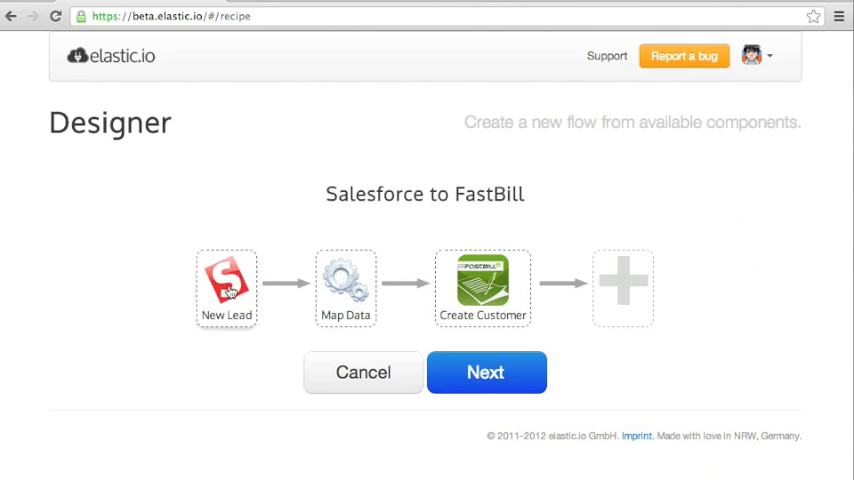
{"action": "mouse_move", "coordinate": [352, 288]}
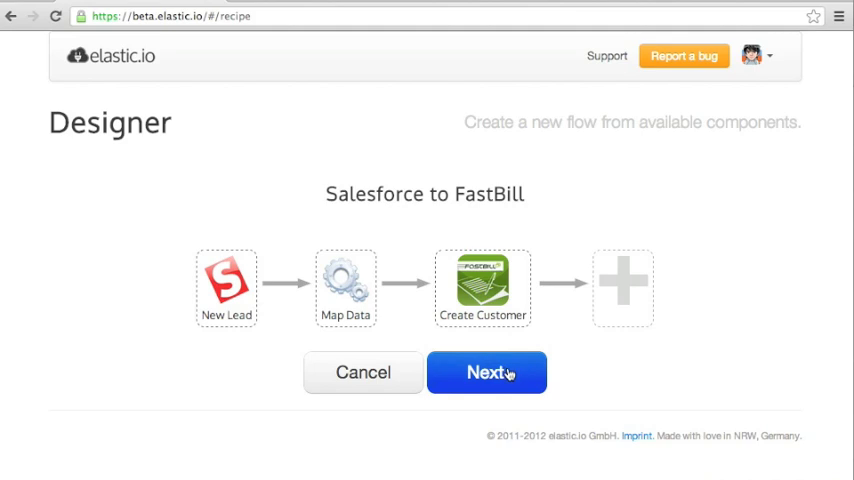
Proceed to the task configuration page and reach the Data mapper section.
{"action": "left_click", "coordinate": [486, 372]}
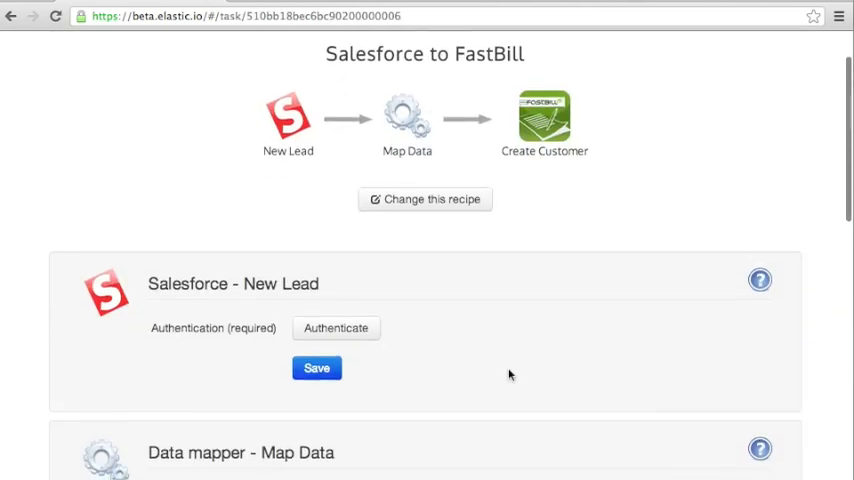
{"action": "scroll", "scroll_direction": "down", "scroll_amount": 3}
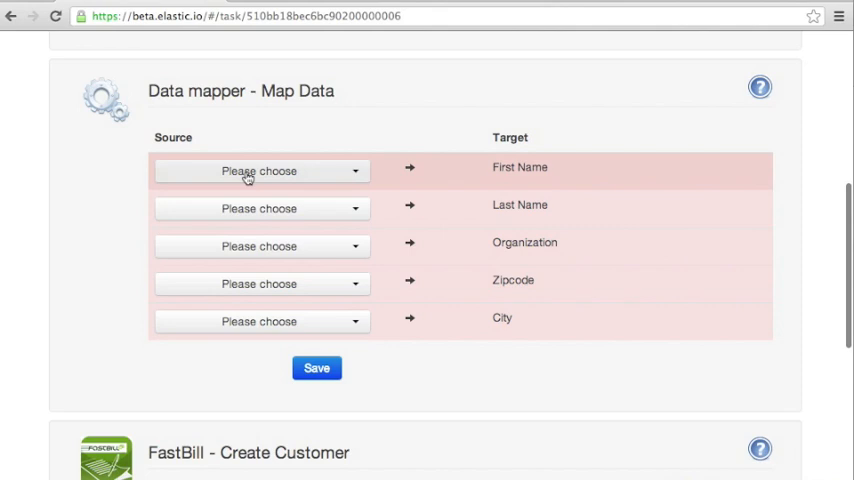
{"action": "mouse_move", "coordinate": [564, 124]}
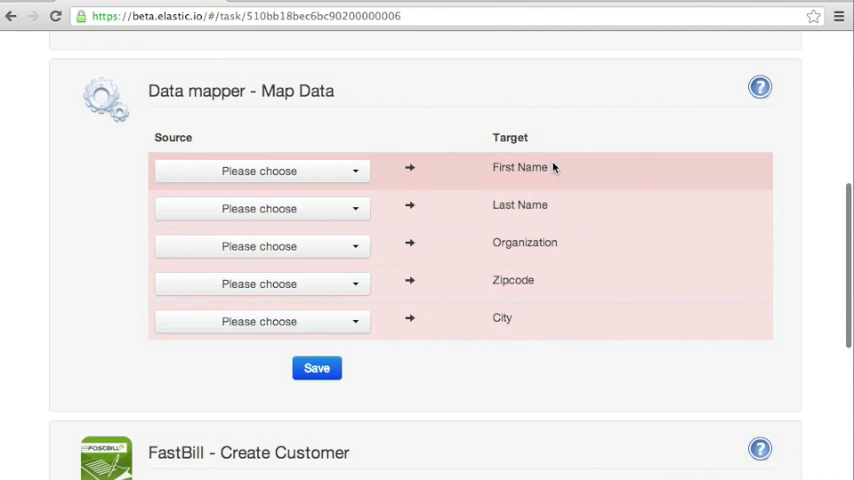
{"action": "mouse_move", "coordinate": [562, 246]}
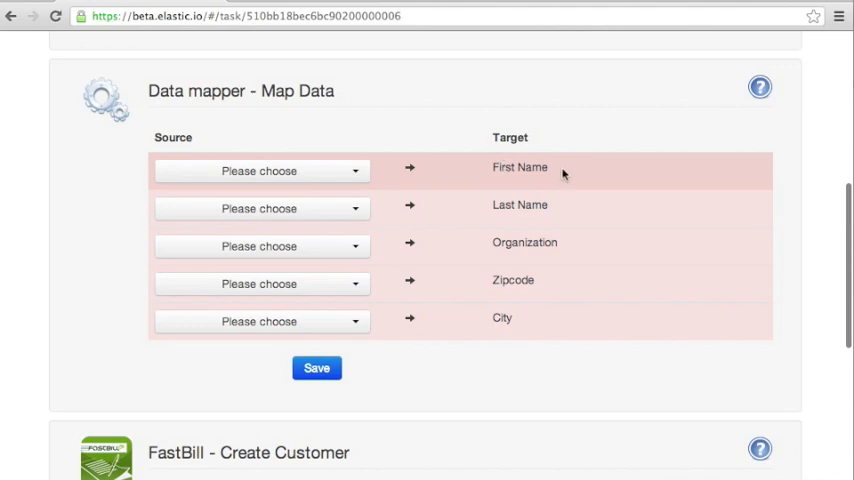
Map FirstName, LastName and Company to First Name, Last Name and Organization.
{"action": "double_click", "coordinate": [520, 168]}
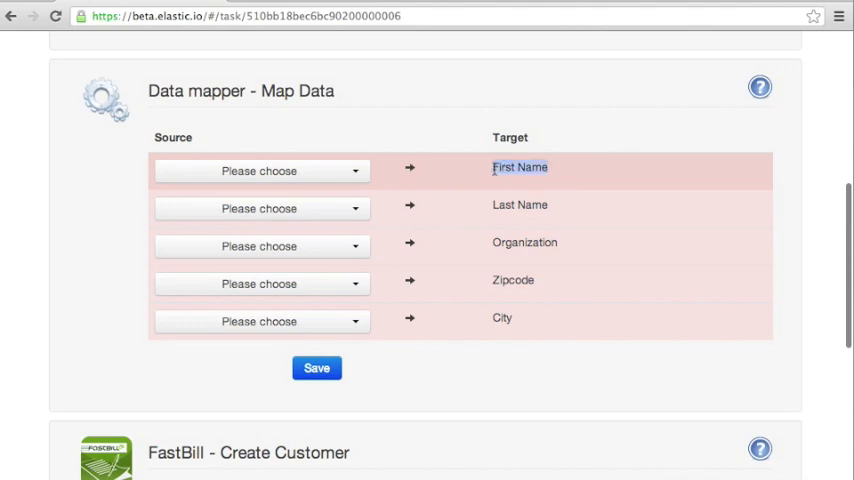
{"action": "left_click", "coordinate": [260, 170]}
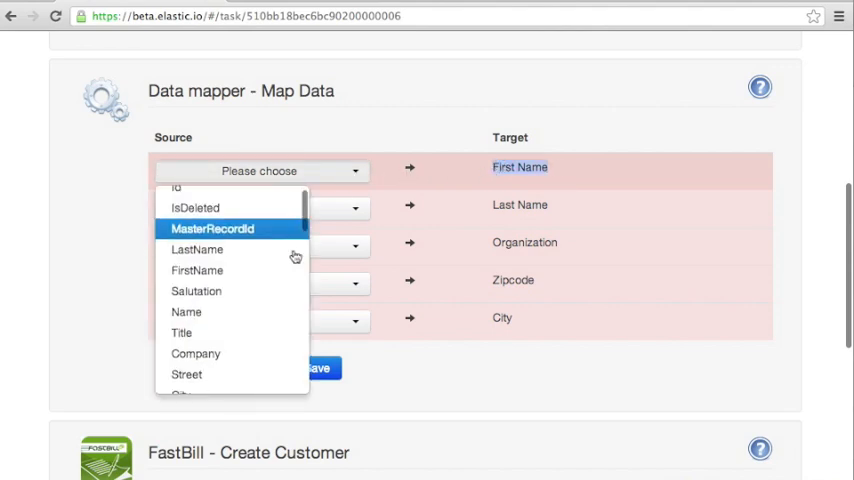
{"action": "left_click", "coordinate": [196, 270]}
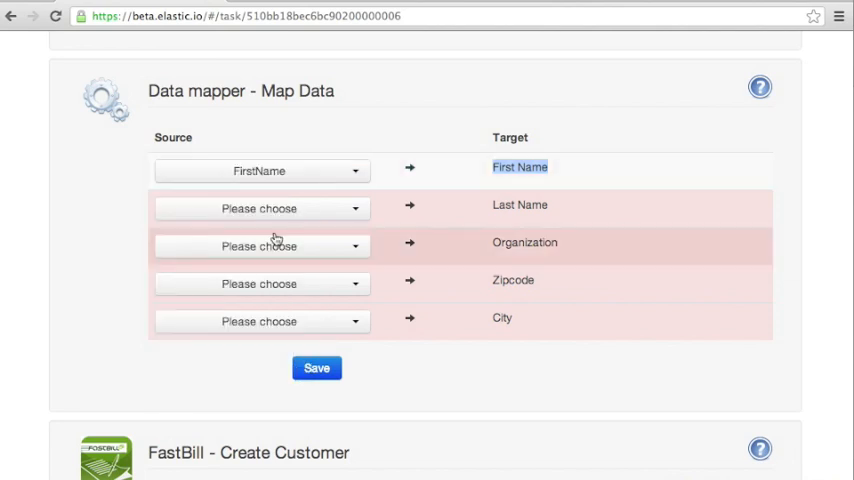
{"action": "left_click", "coordinate": [260, 208]}
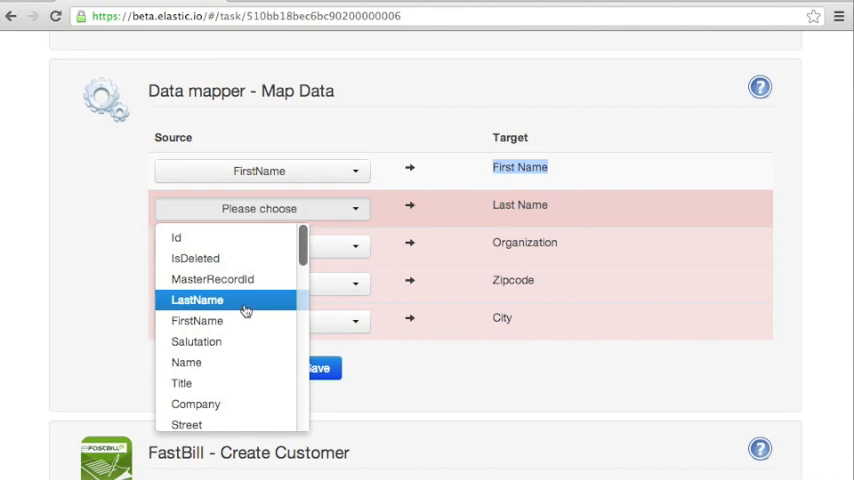
{"action": "left_click", "coordinate": [196, 300]}
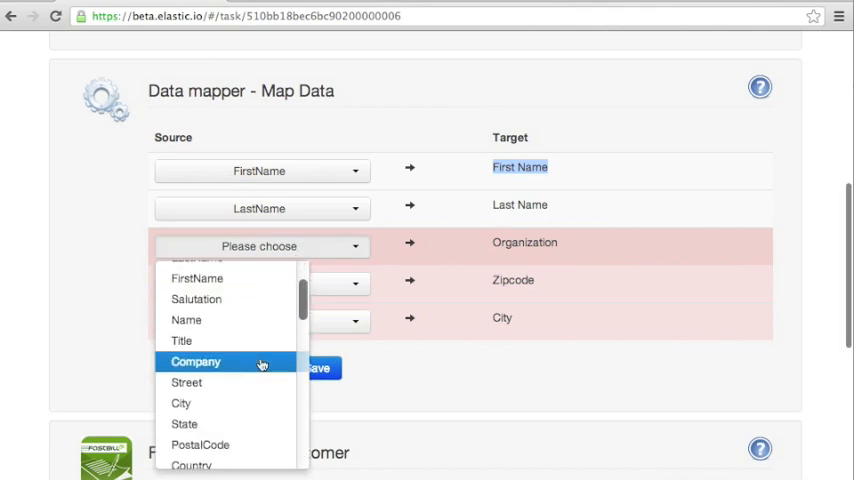
{"action": "left_click", "coordinate": [196, 360]}
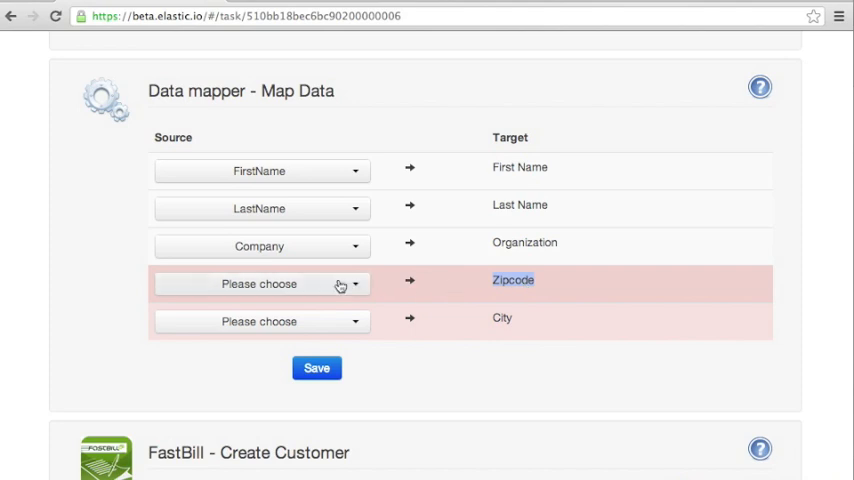
Map PostalCode to Zipcode and City to City.
{"action": "left_click", "coordinate": [260, 284]}
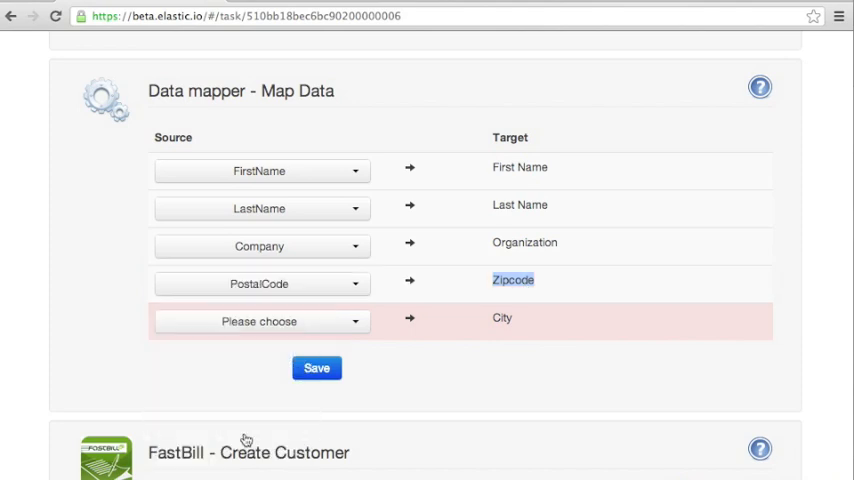
{"action": "scroll", "scroll_direction": "down", "scroll_amount": 3}
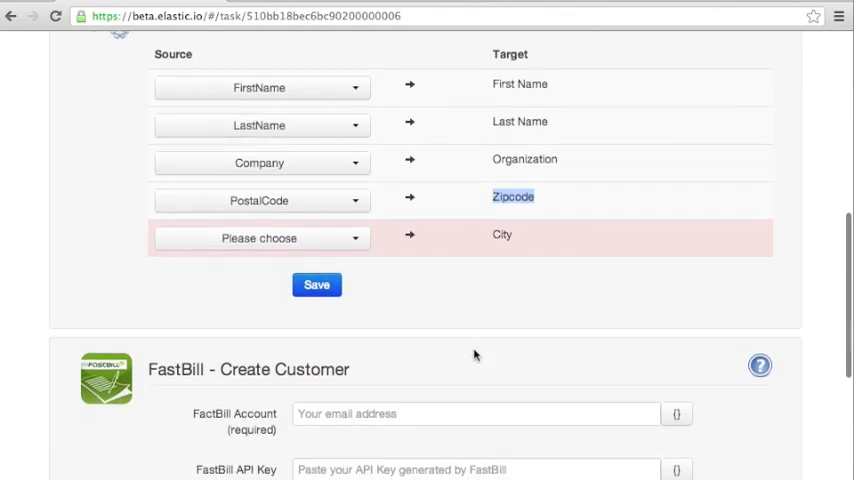
{"action": "left_click", "coordinate": [260, 236]}
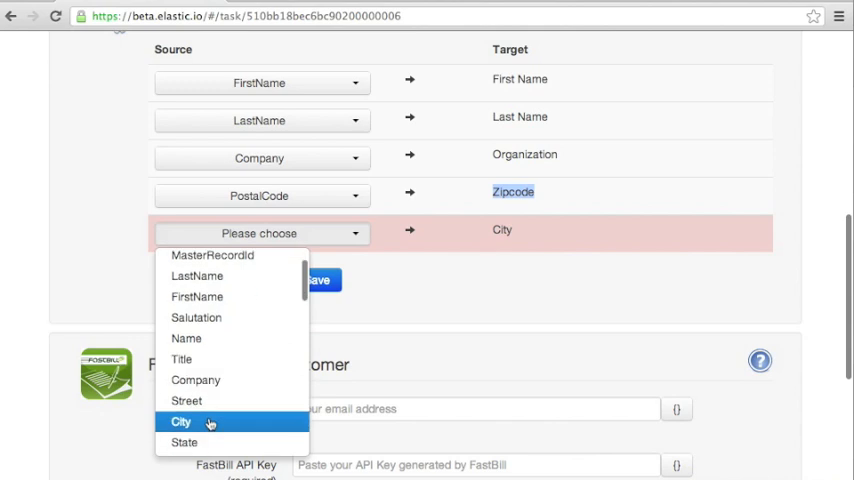
{"action": "left_click", "coordinate": [180, 420]}
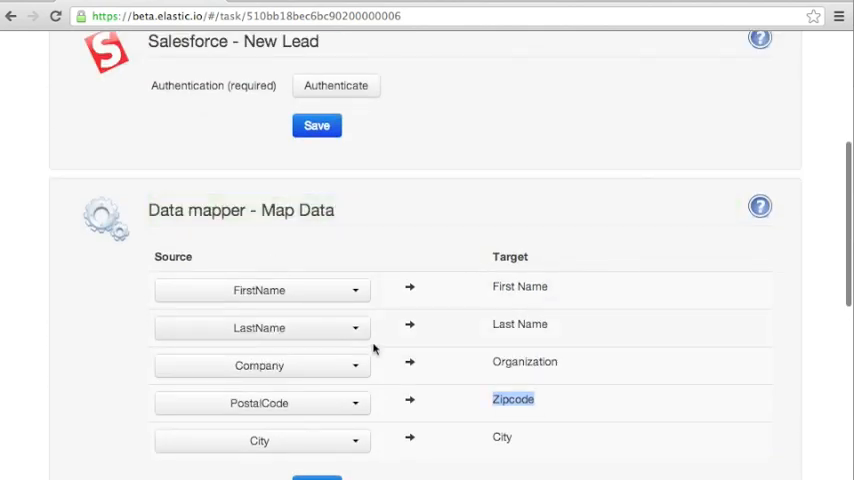
{"action": "mouse_move", "coordinate": [448, 312]}
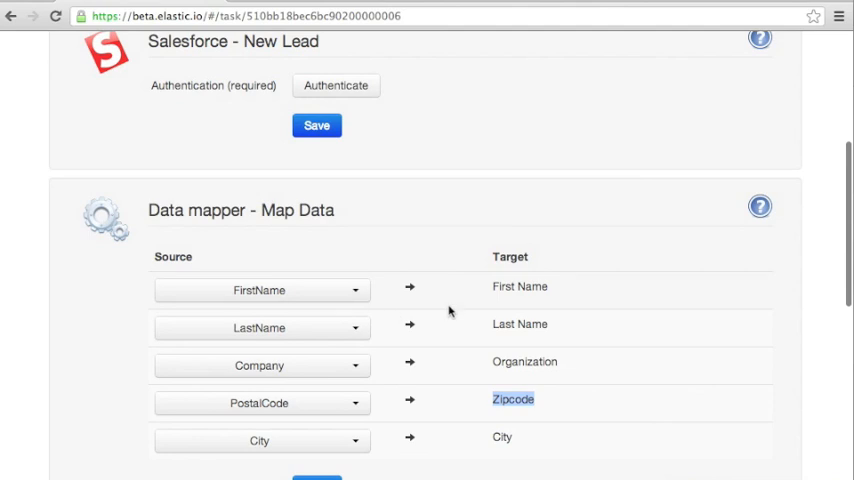
{"action": "mouse_move", "coordinate": [488, 310]}
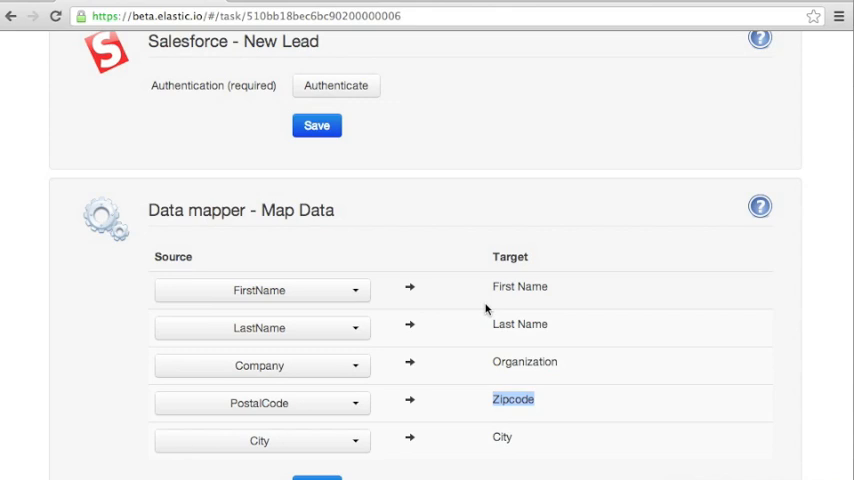
{"action": "scroll", "scroll_direction": "down", "scroll_amount": 3}
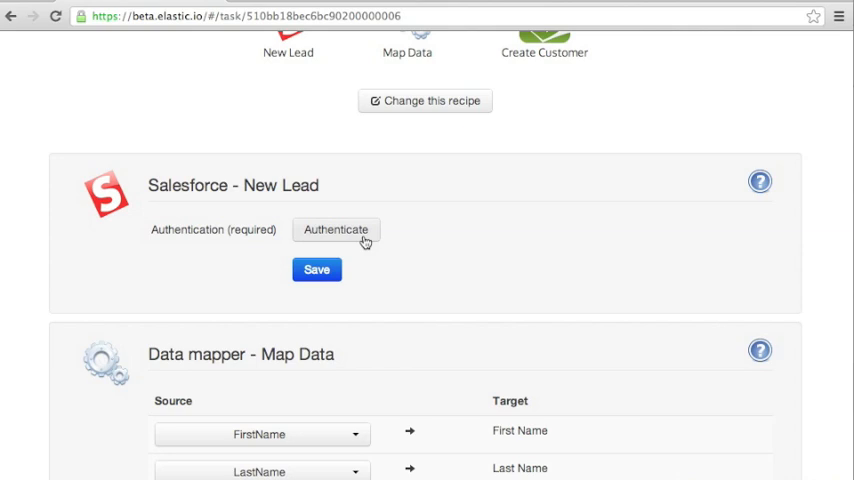
Authenticate the Salesforce New Lead step until it shows as confirmed.
{"action": "left_click", "coordinate": [336, 228]}
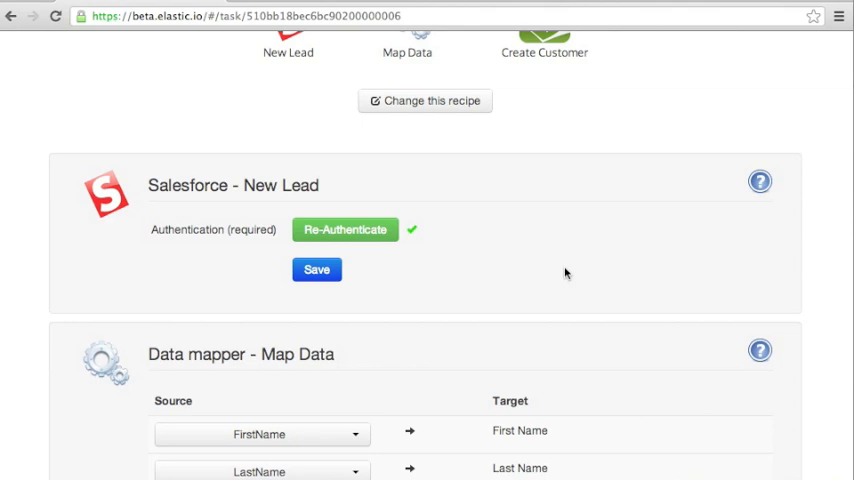
{"action": "left_click", "coordinate": [316, 268]}
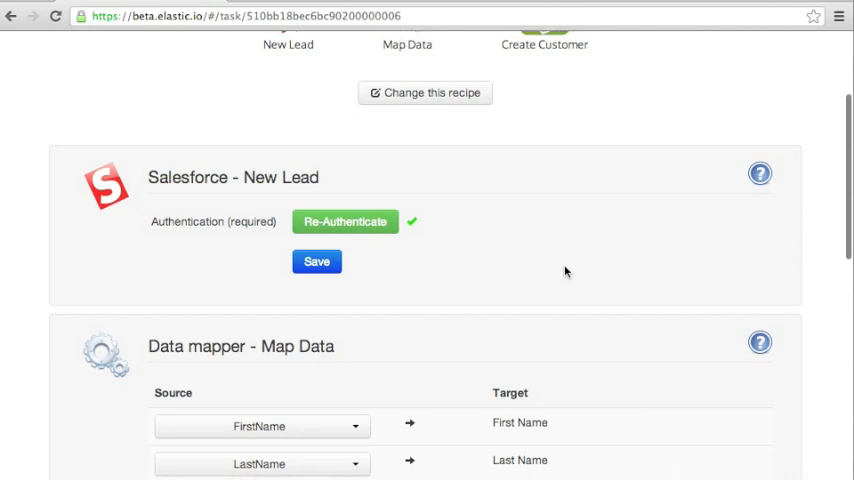
{"action": "scroll", "scroll_direction": "down", "scroll_amount": 3}
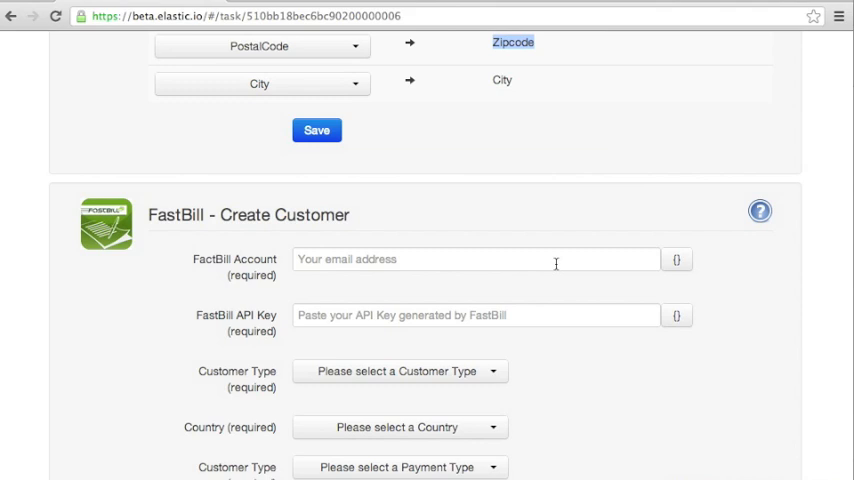
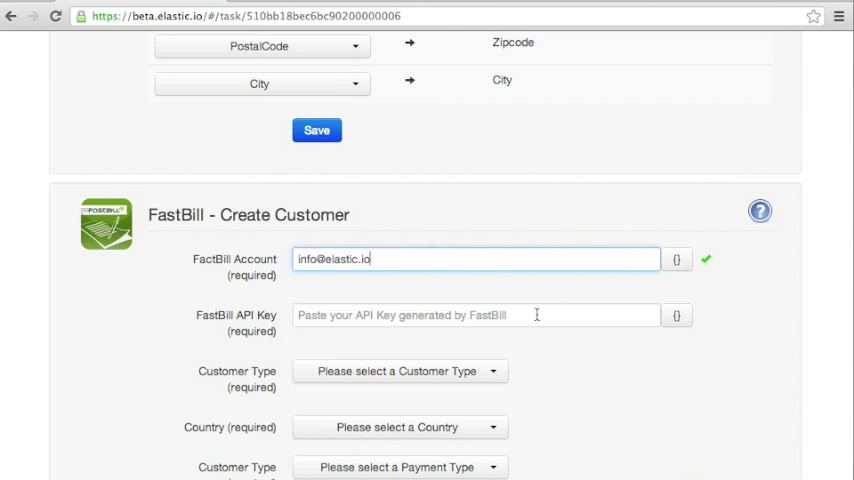
{"action": "type", "text": "fa"}
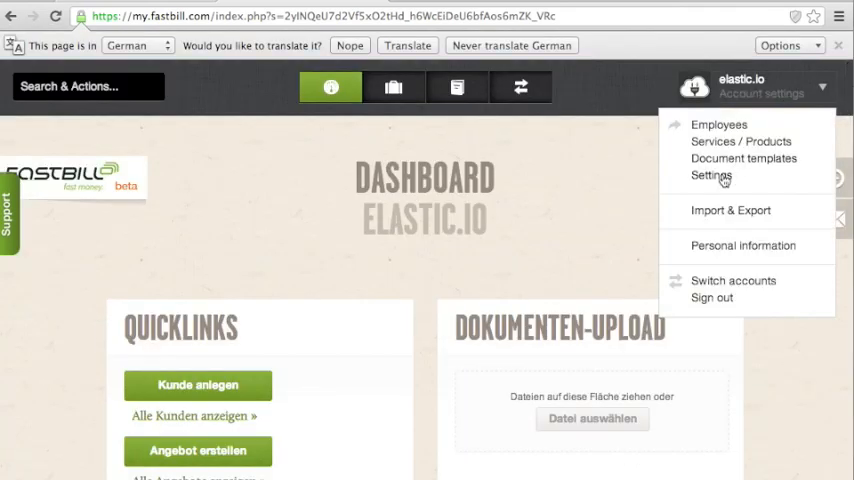
Go to the FastBill account settings to find the API key.
{"action": "left_click", "coordinate": [712, 176]}
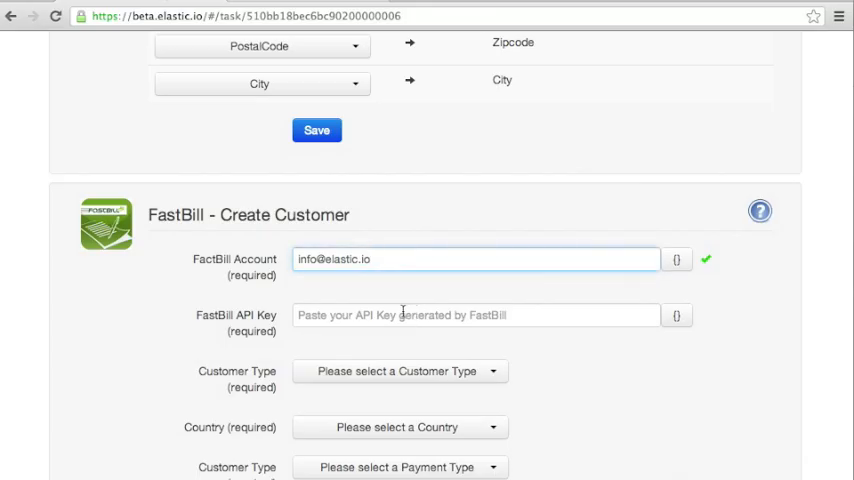
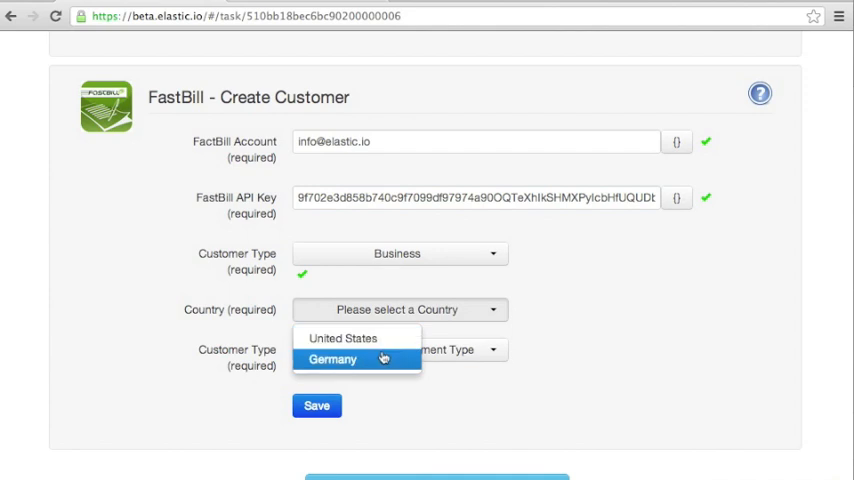
Fill in the FastBill API key, customer type Business, country Germany and payment type Cash.
{"action": "left_click", "coordinate": [332, 360]}
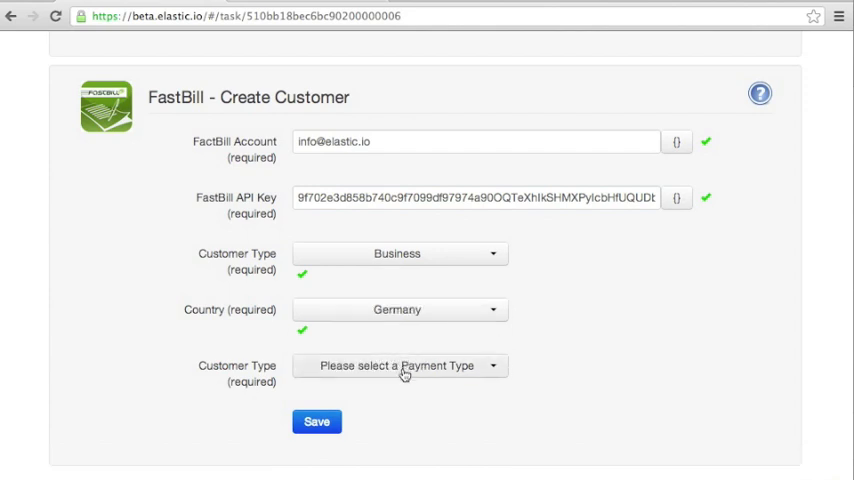
{"action": "left_click", "coordinate": [396, 364]}
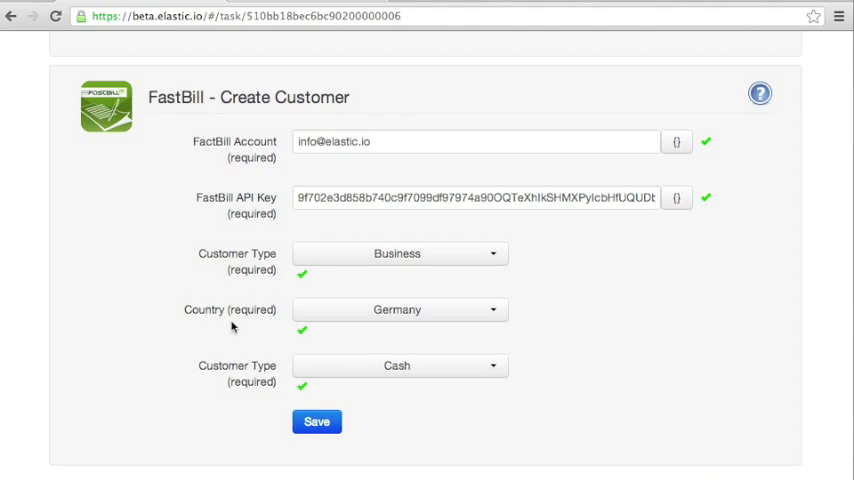
{"action": "mouse_move", "coordinate": [624, 390]}
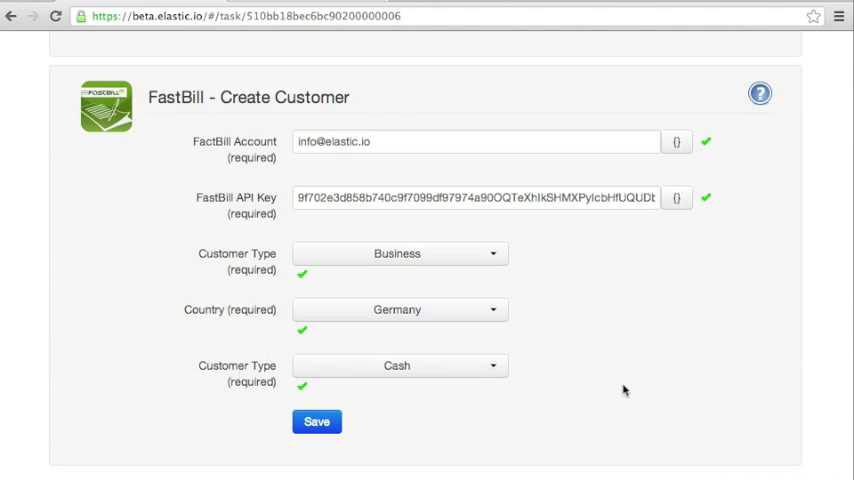
{"action": "left_click", "coordinate": [316, 420]}
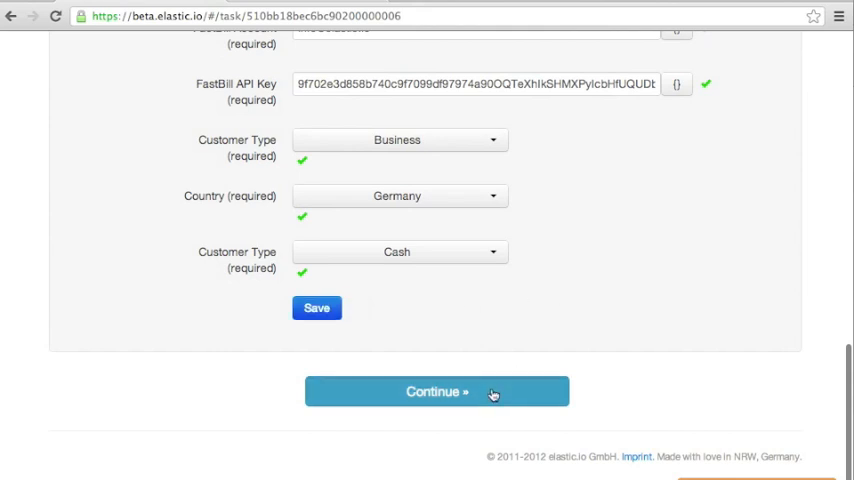
Return to the Dashboard via Continue and start the Salesforce to FastBill flow.
{"action": "left_click", "coordinate": [436, 392]}
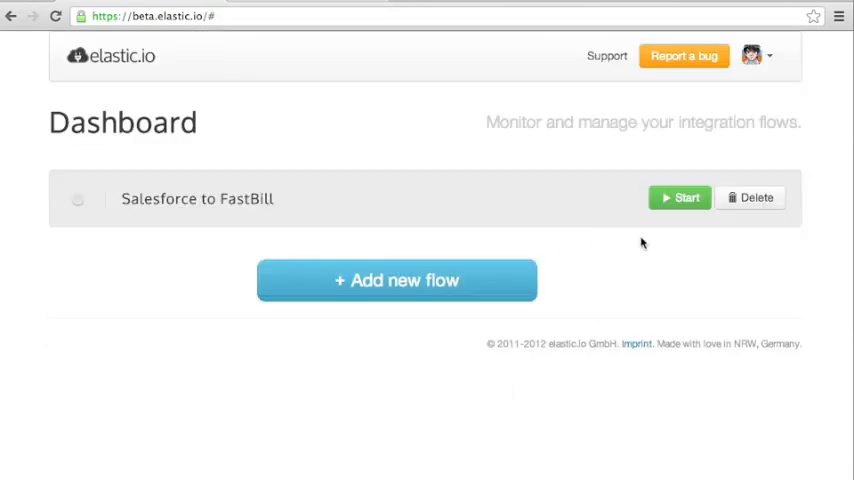
{"action": "left_click", "coordinate": [680, 196]}
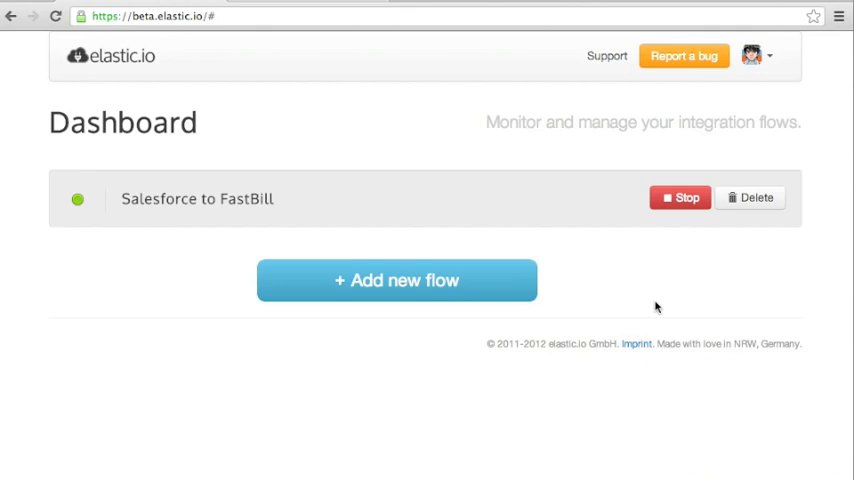
{"action": "mouse_move", "coordinate": [704, 96]}
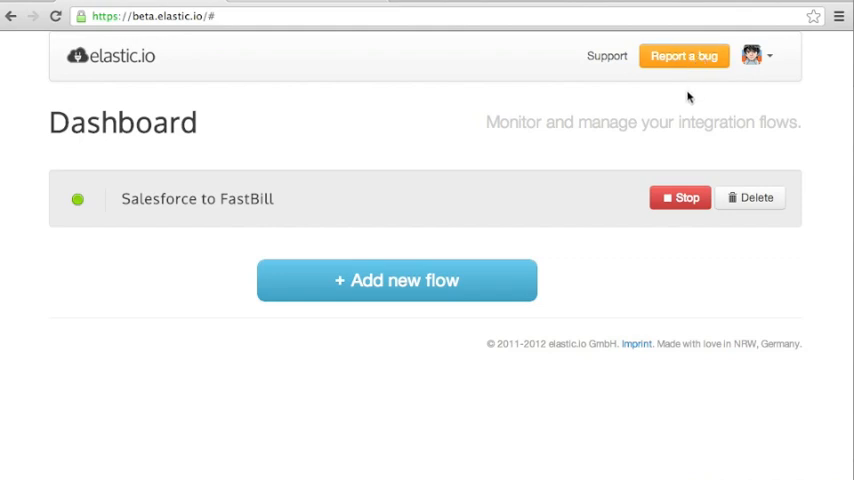
{"action": "mouse_move", "coordinate": [682, 112]}
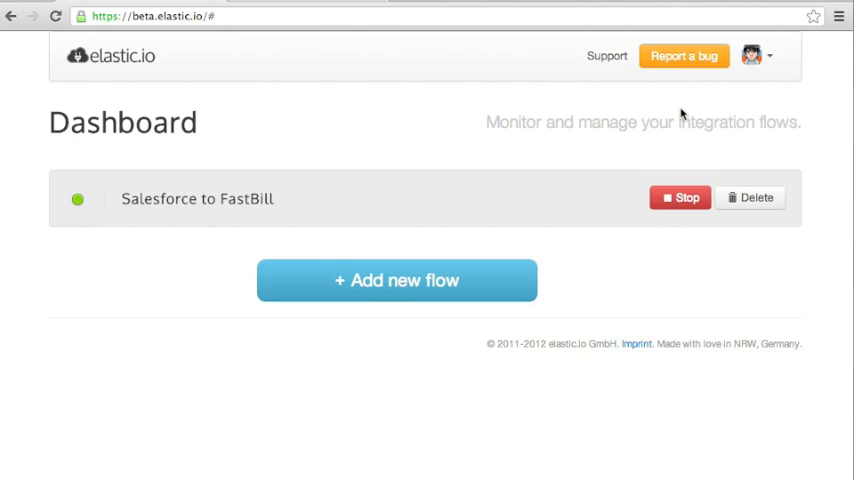
{"action": "mouse_move", "coordinate": [624, 88]}
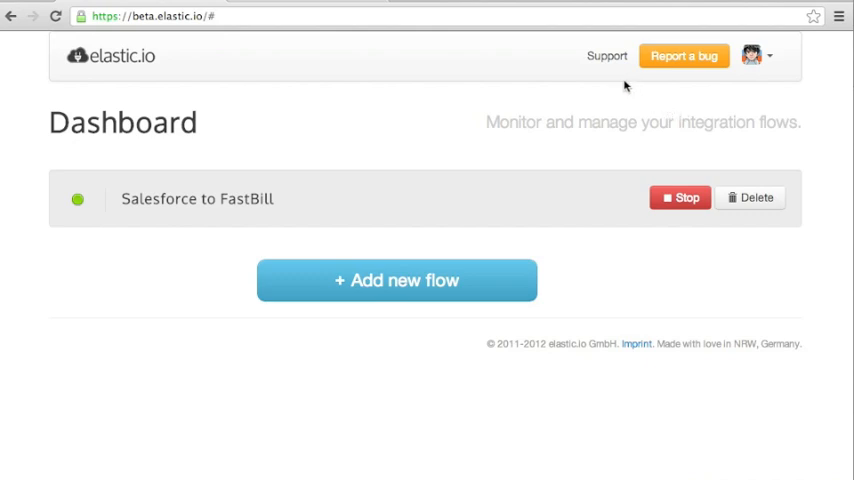